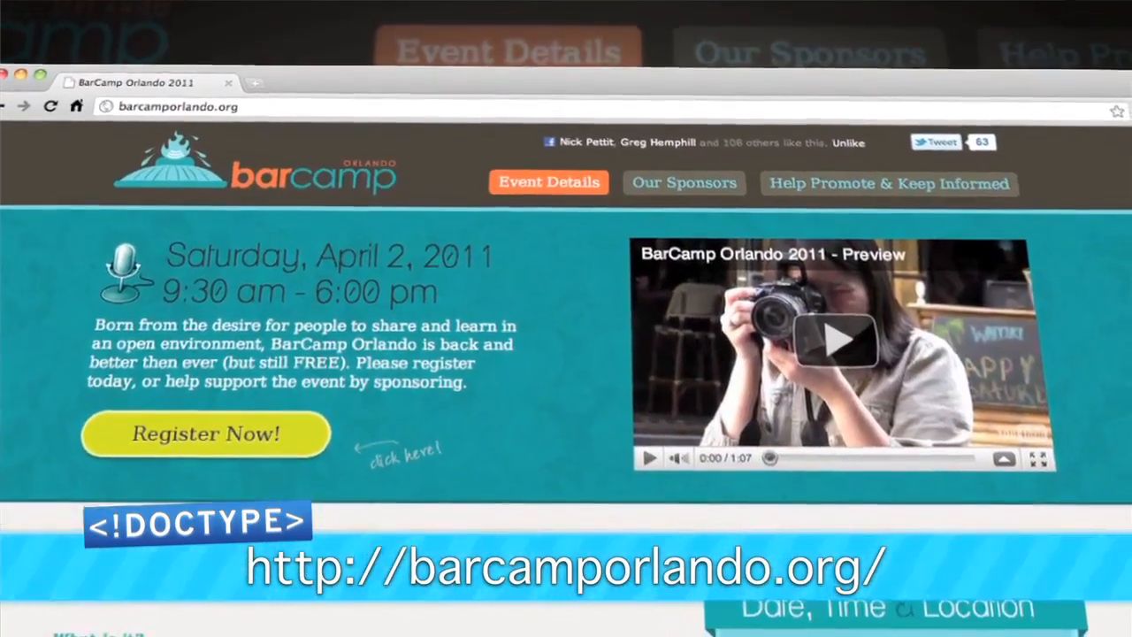
Step: Search myawesomeshow.tv, take the available $39.99 domain to checkout, and enter promo code DOCTYPE3
scroll(down, 3)
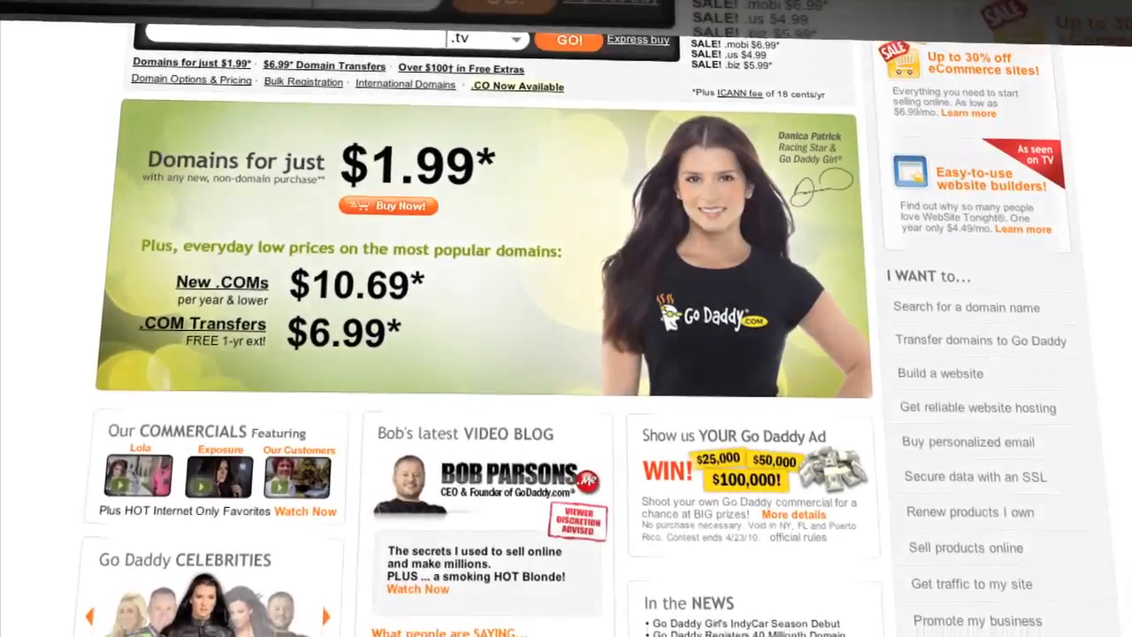
scroll(down, 3)
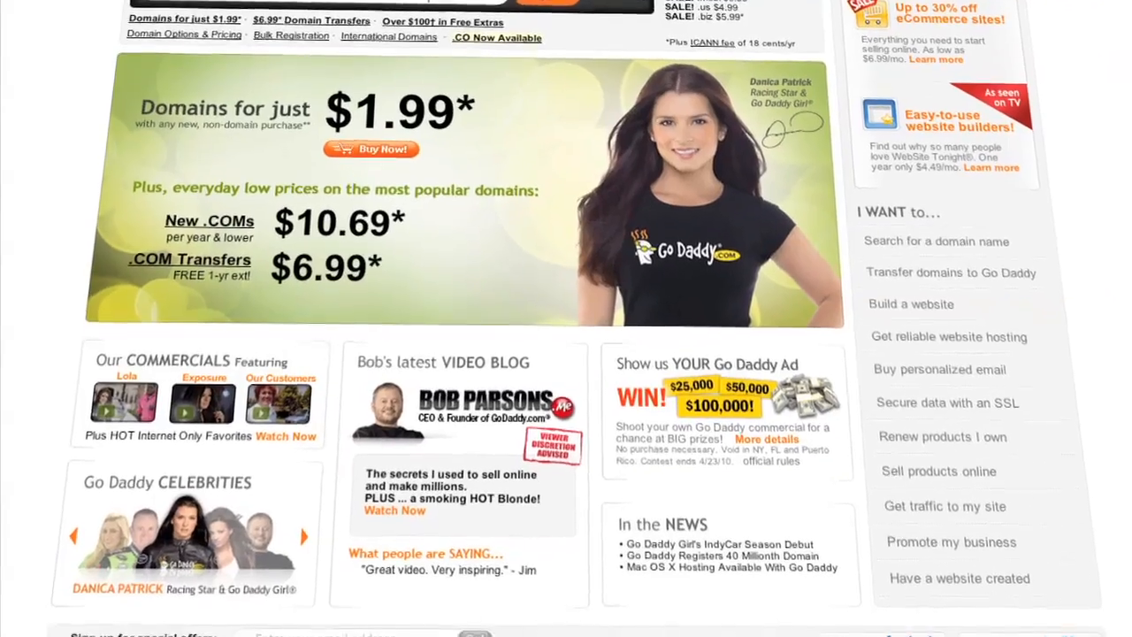
scroll(down, 3)
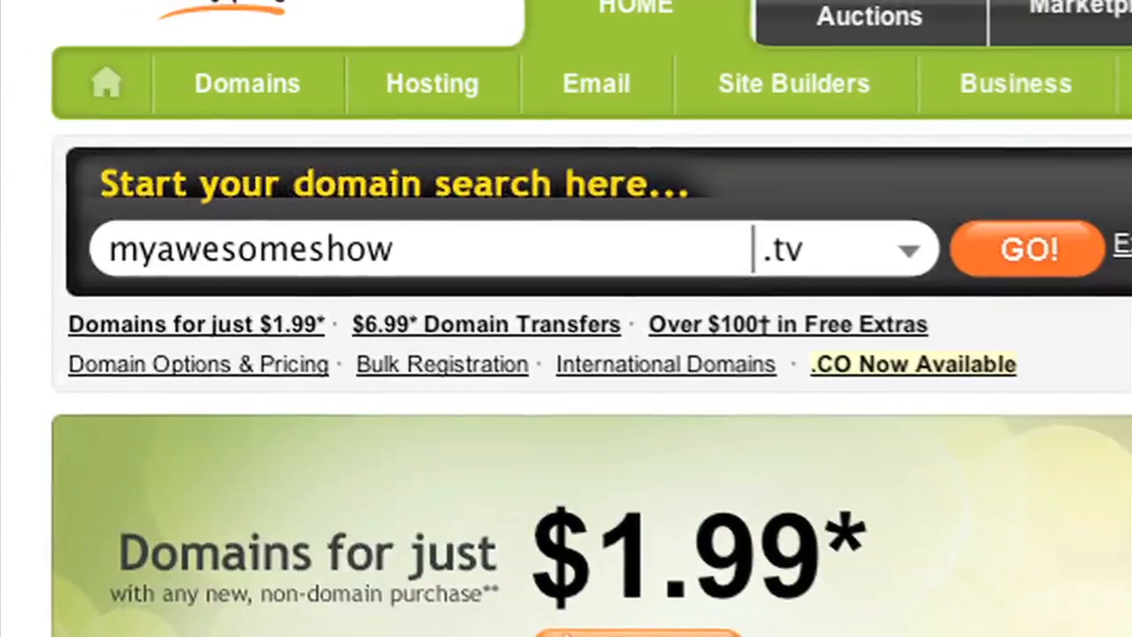
click(1027, 249)
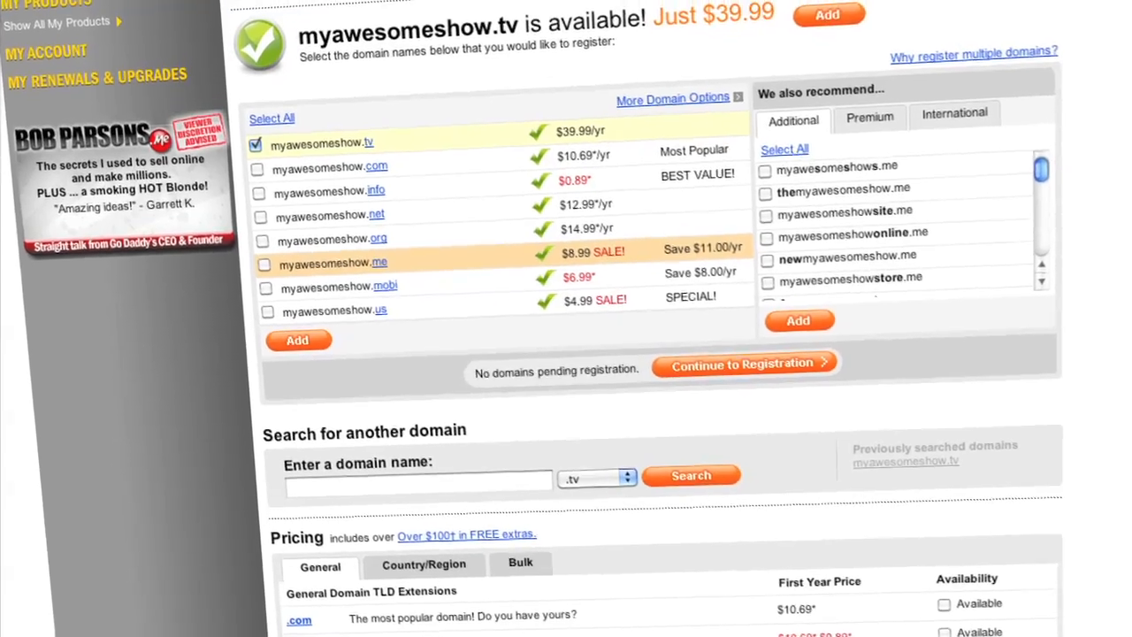
click(745, 364)
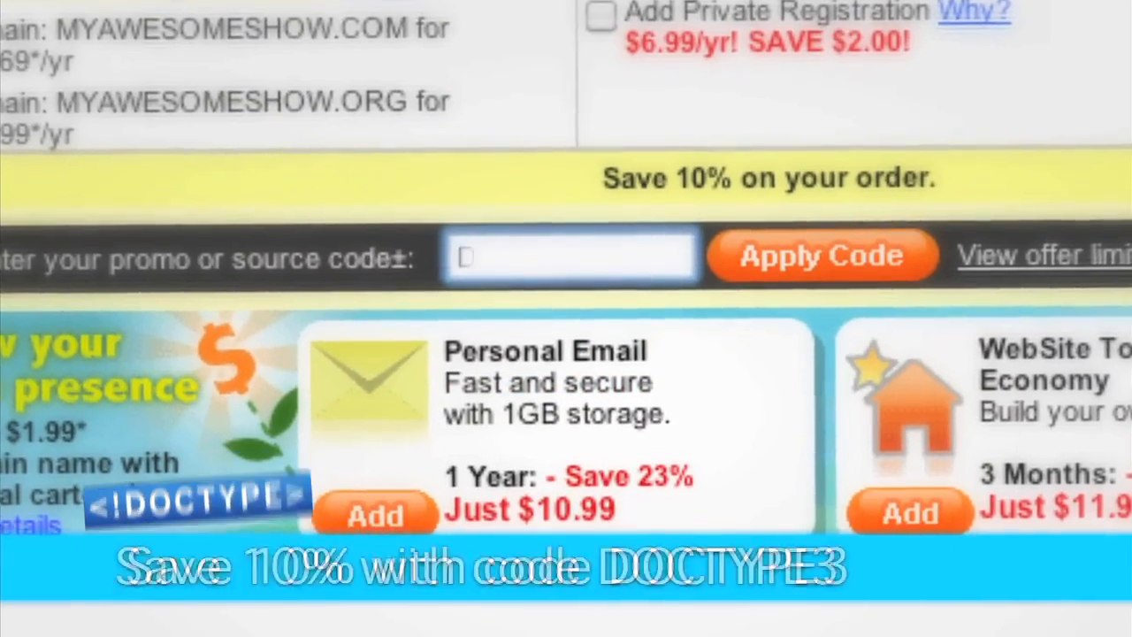
text(DOCTYPE3)
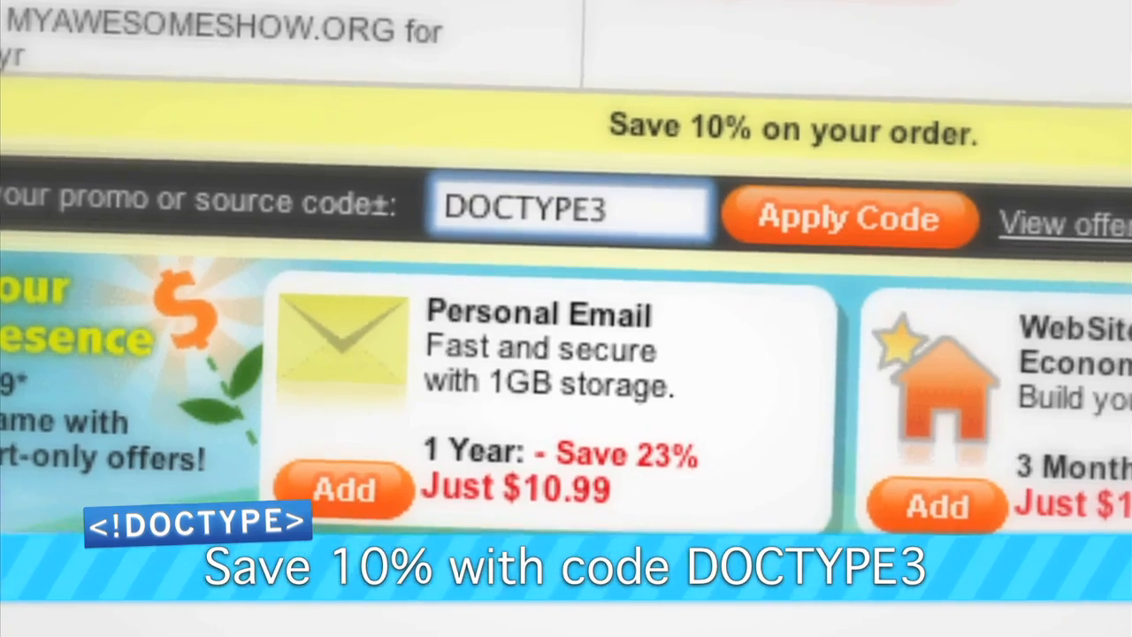